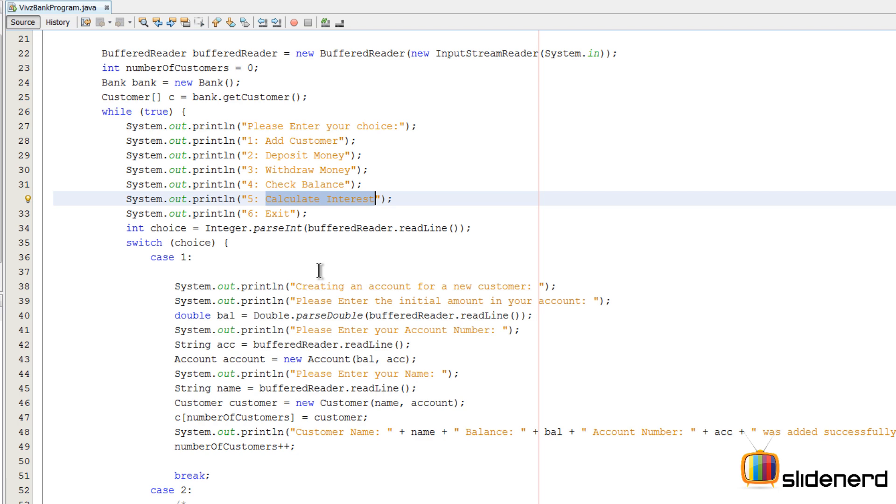
Copy the deposit case's account-lookup block (lines 80–99) for reuse in another case.
scroll(down, 3)
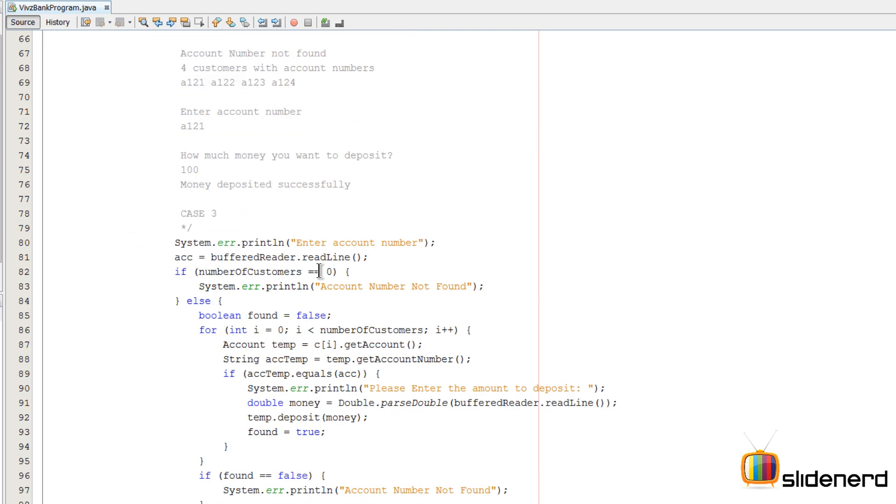
scroll(down, 3)
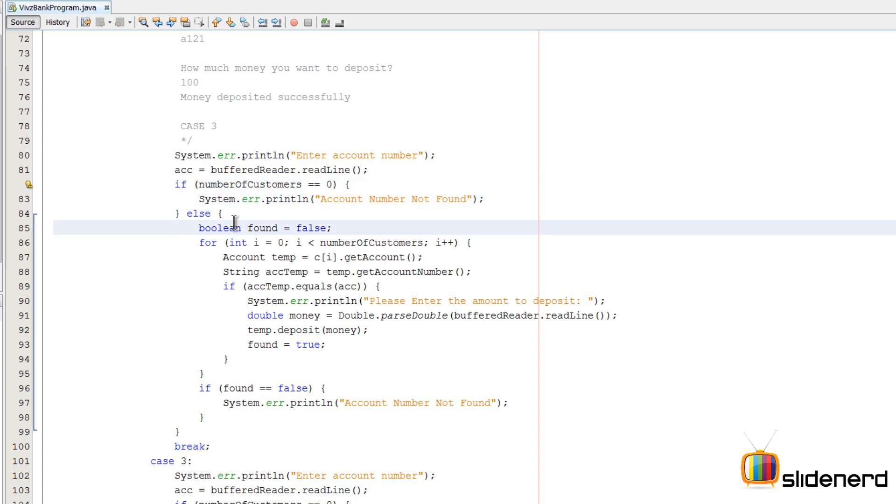
drag(199, 243, 206, 375)
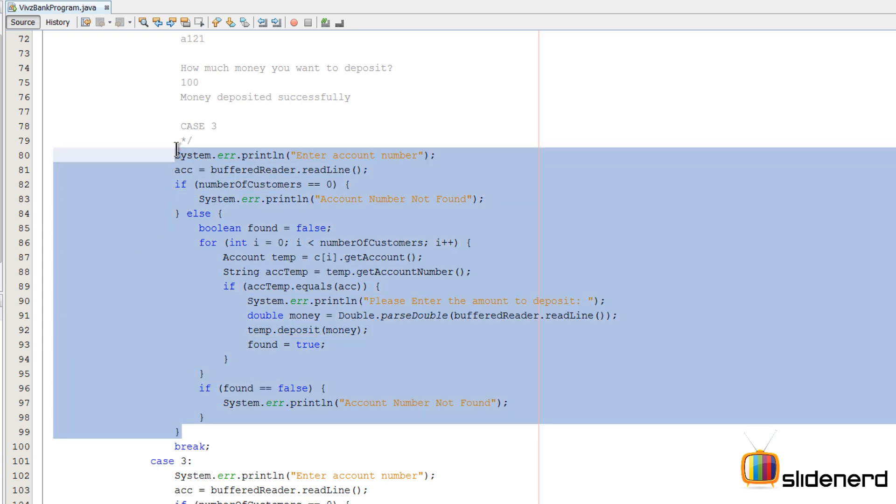
Paste the lookup block under case 4 and strip out the deposit-specific lines.
scroll(down, 3)
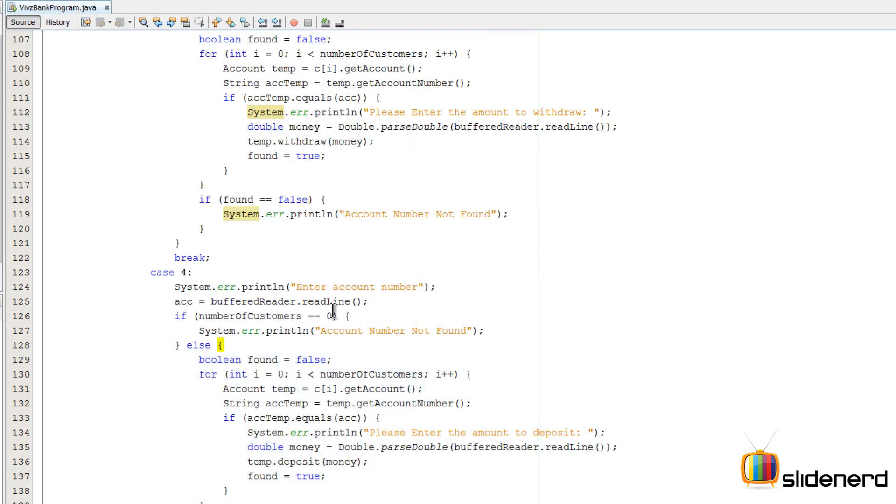
click(419, 287)
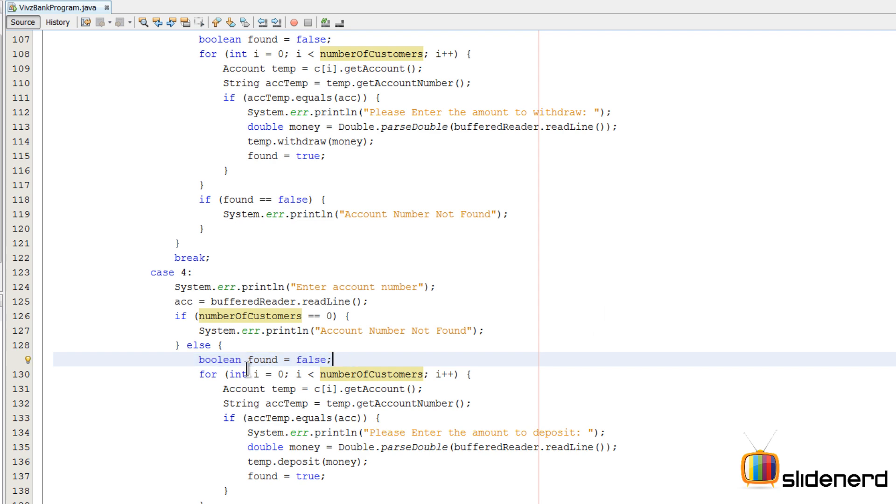
scroll(down, 3)
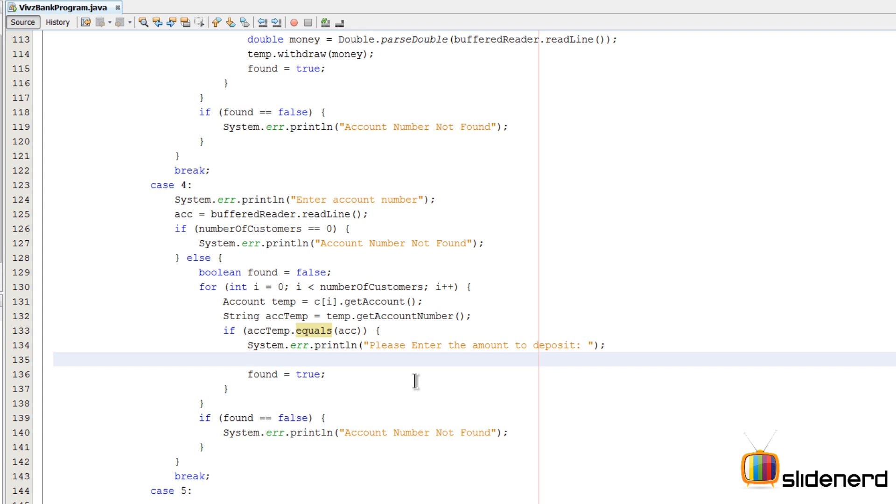
text(accTemp.get)
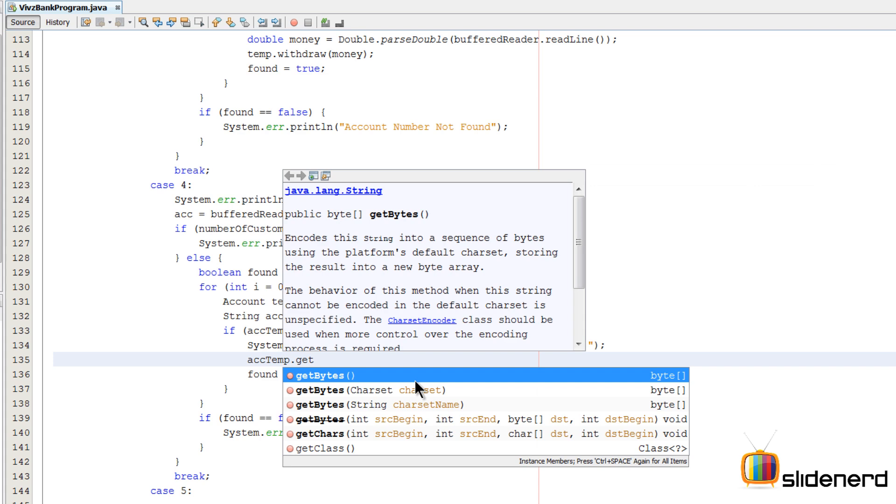
key(Escape)
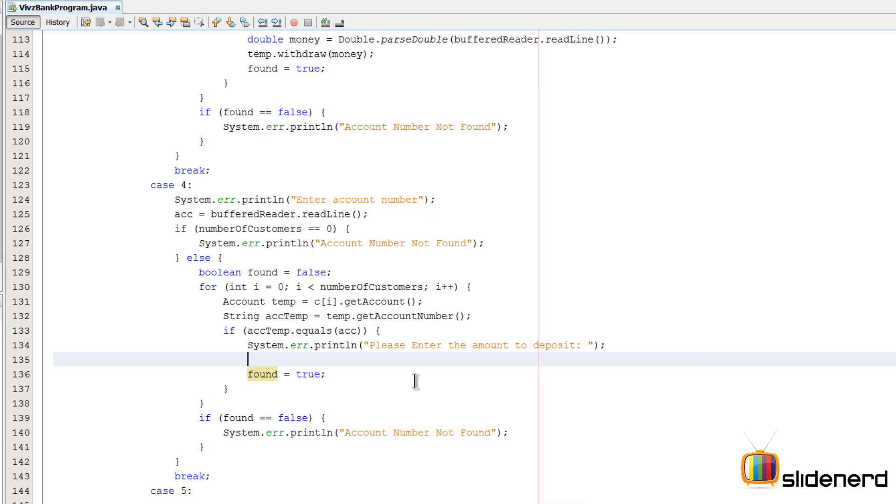
Print "Balance is: "+temp.getBalance() inside the account-equals check of case 4.
text(temp.)
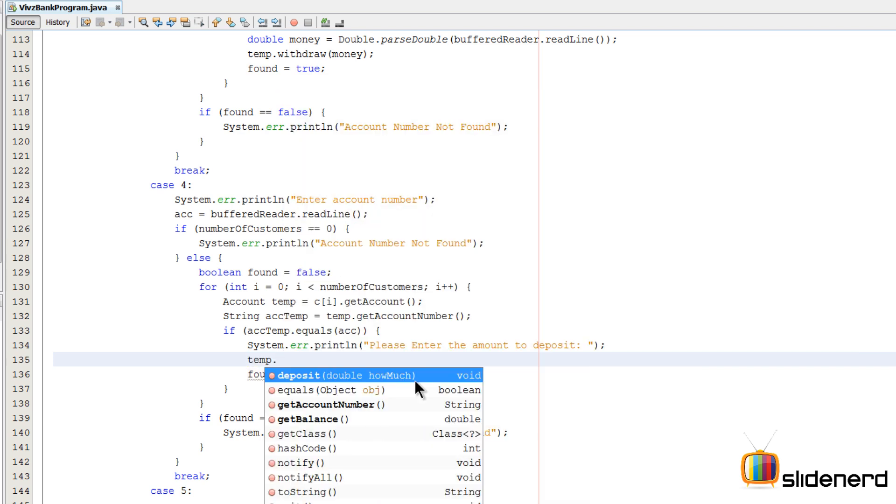
text(getBalance();)
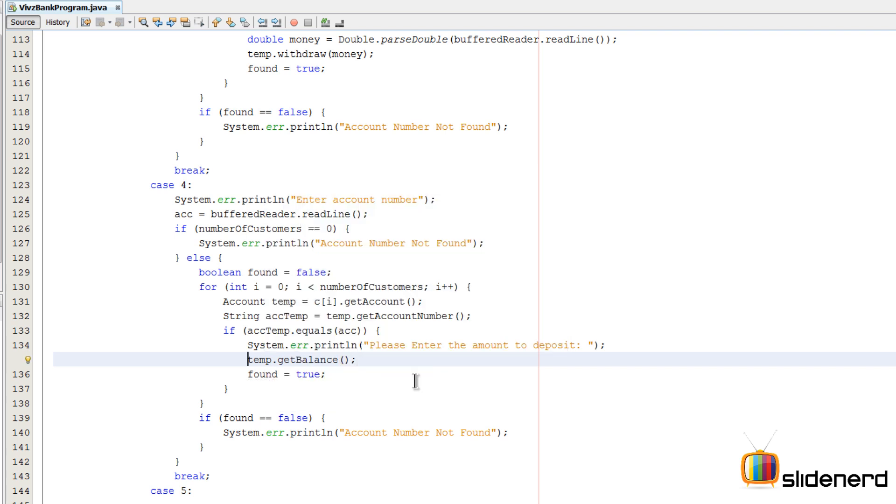
text(System)
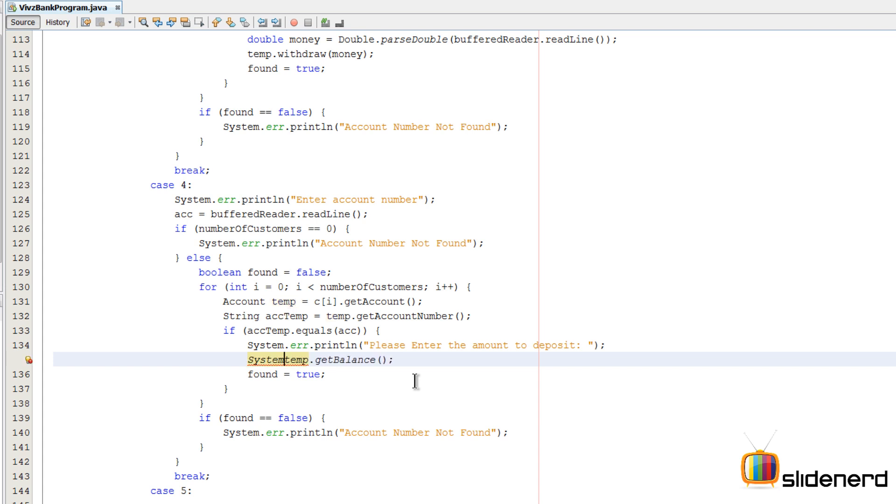
text(out.println("Balance is: "+)
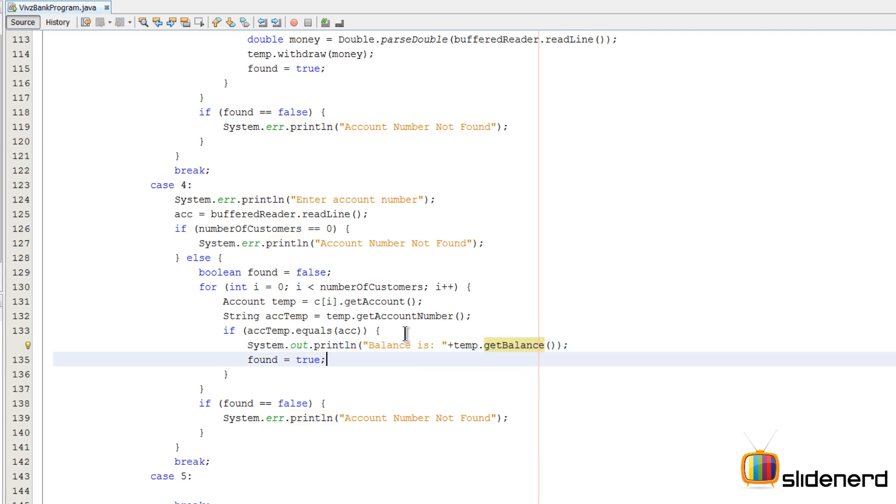
scroll(down, 3)
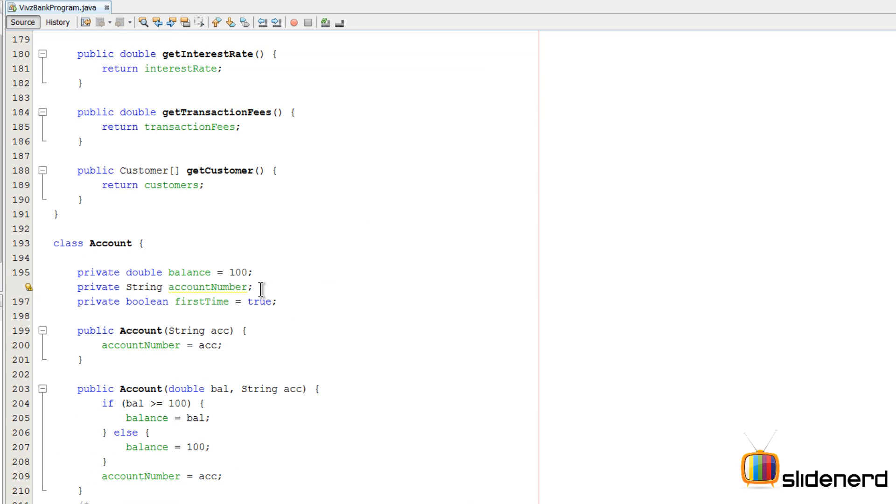
scroll(down, 3)
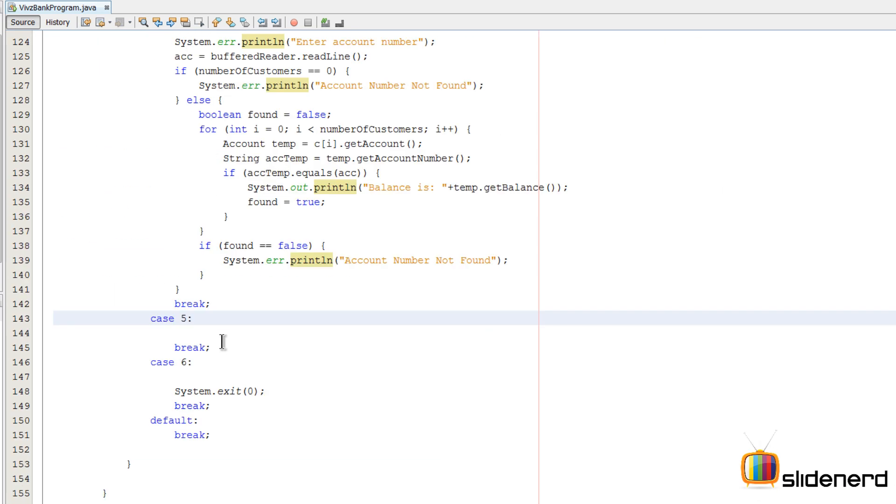
Run the bank console and add customer a121 with balance 100 and name vivz.
click(212, 348)
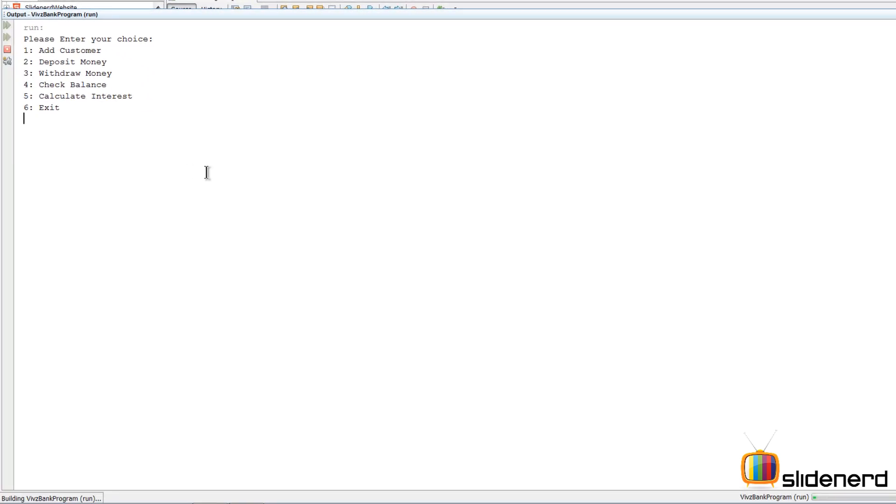
text(4)
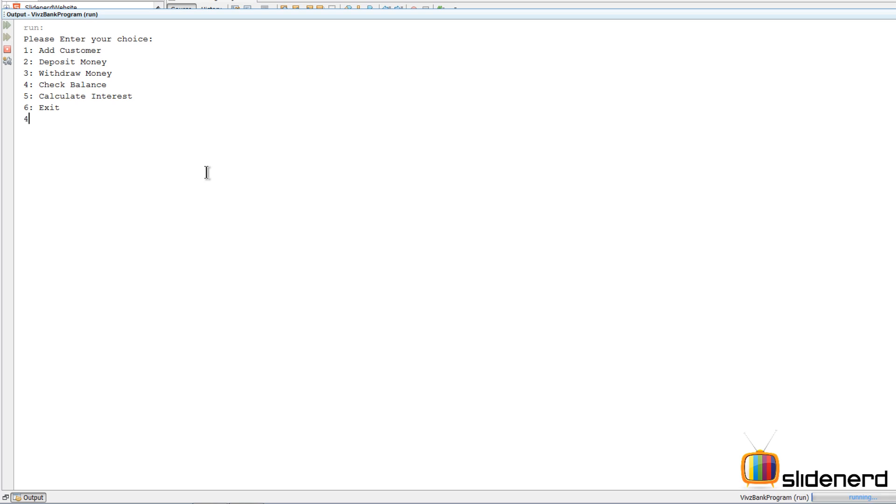
key(enter)
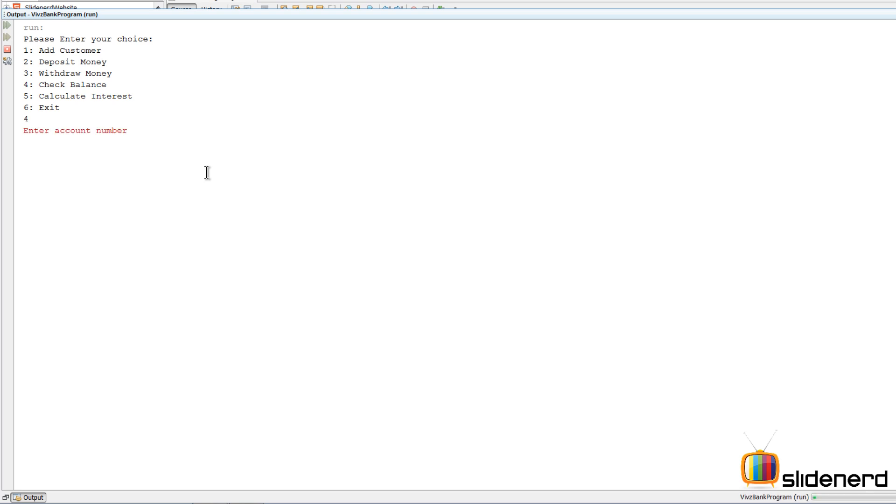
text(121)
text(100)
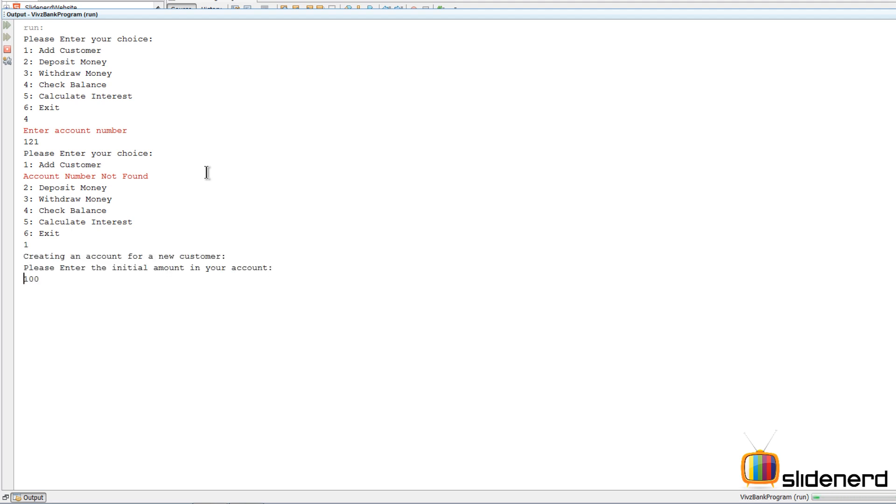
text(a121)
text(vivz)
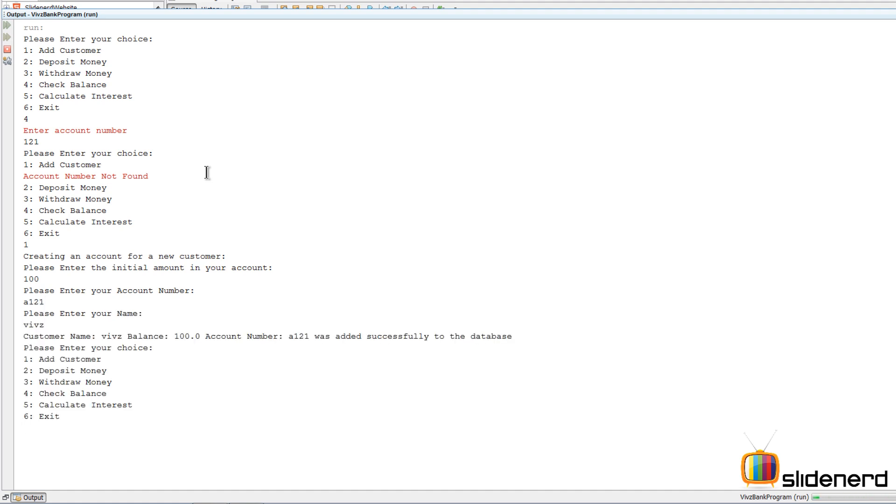
Choose Check Balance (4) for account a121 and return to the empty case 5 in the source.
text(4)
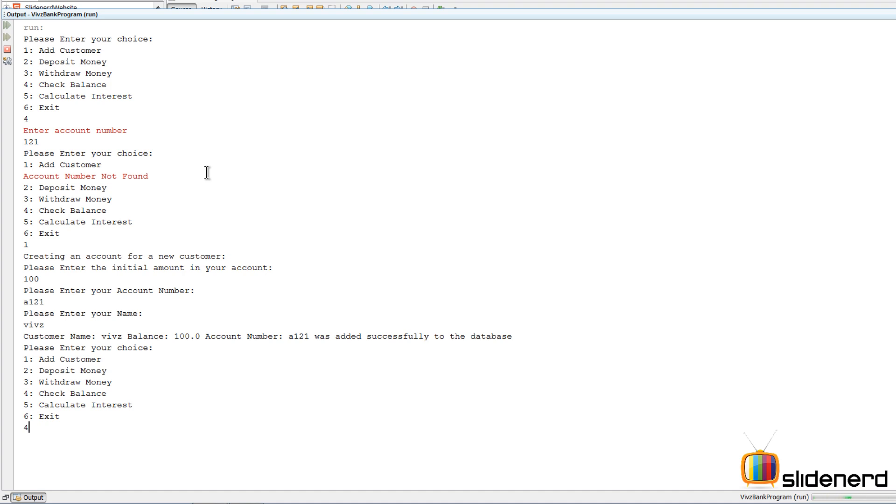
key(enter)
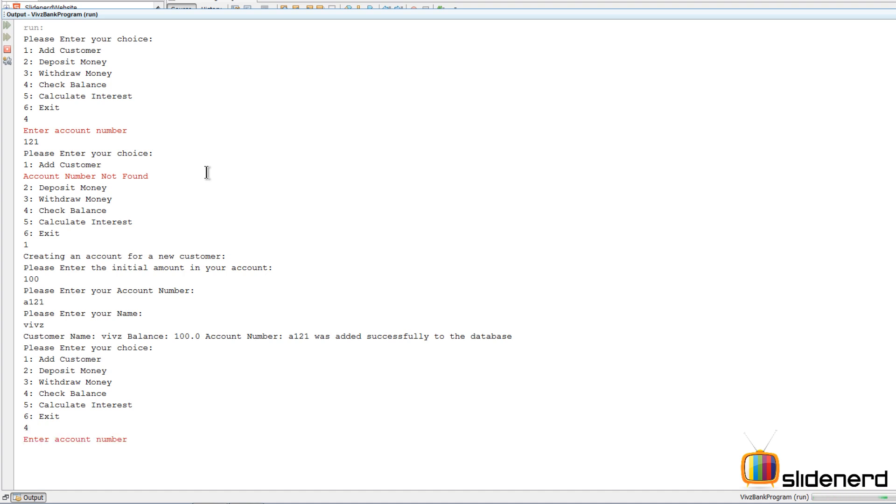
text(a12)
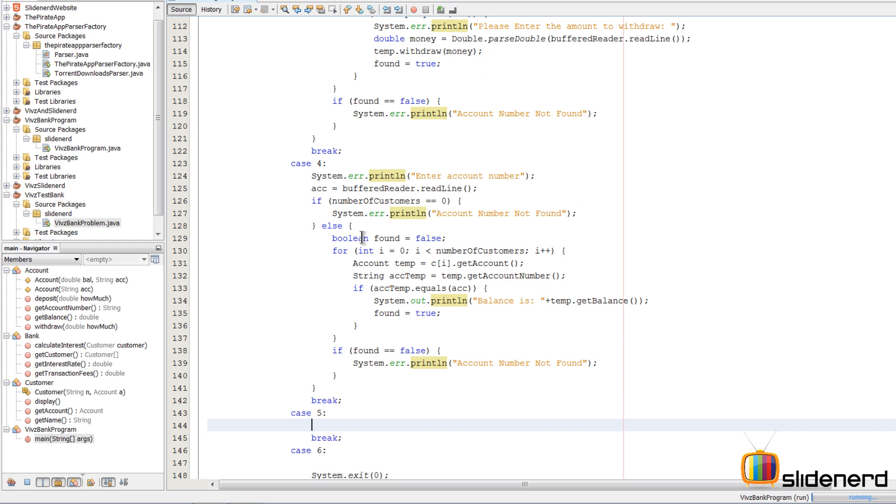
Copy the Check Balance case block into case 5.
scroll(down, 3)
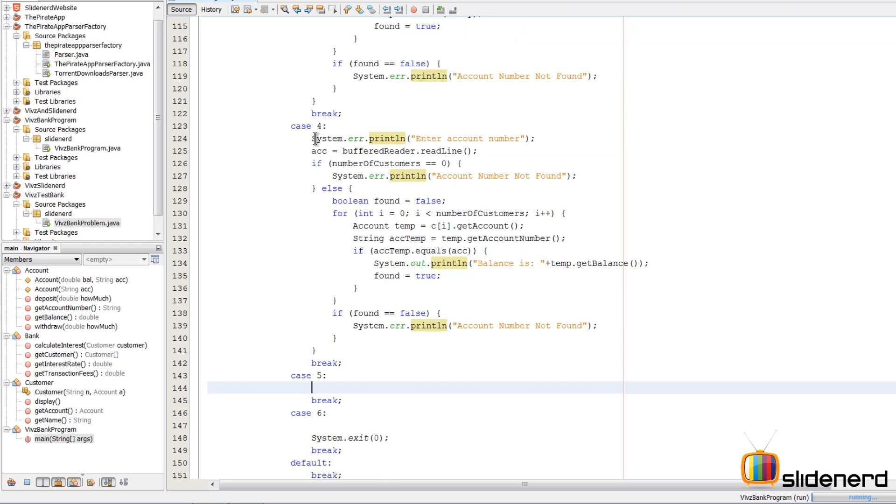
drag(313, 138, 318, 348)
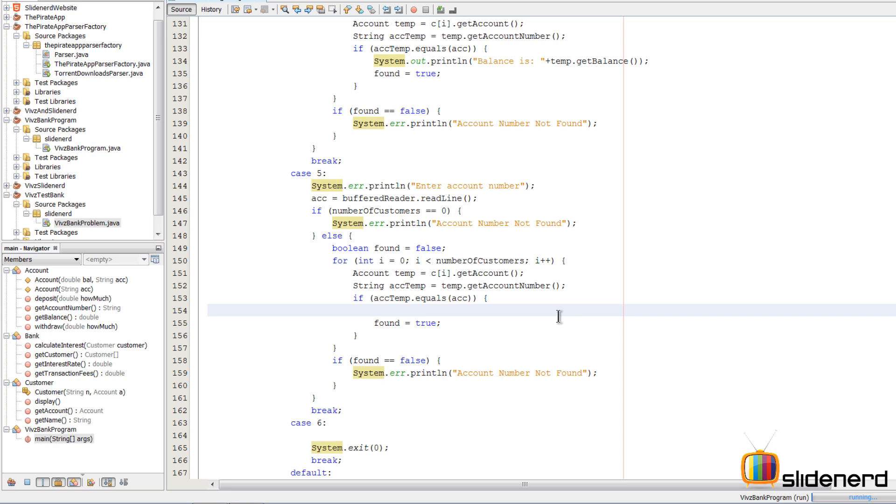
scroll(down, 3)
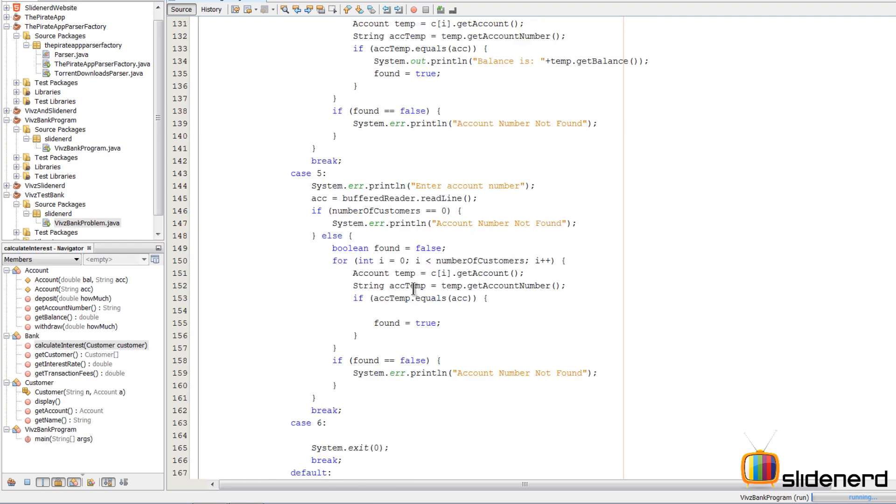
Replace the balance println with bank.calculateInterest(c[i]); in case 5's match branch.
double_click(372, 161)
text(c)
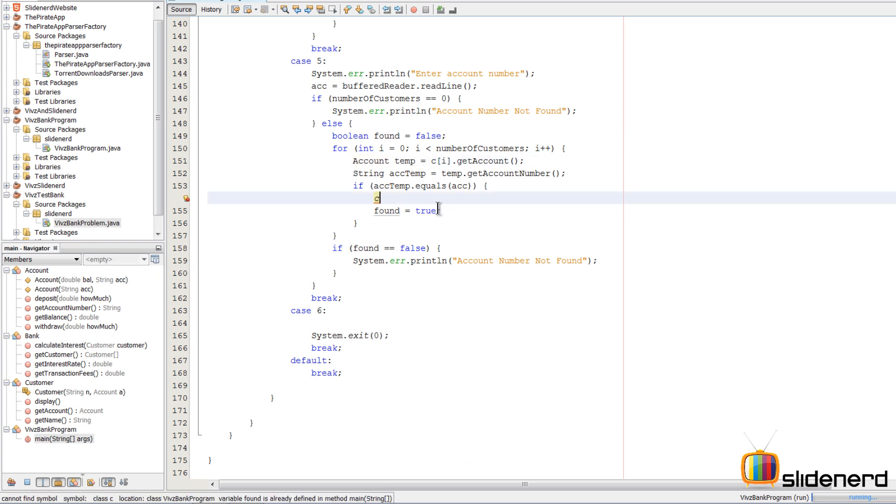
text(bank.calculateInterest(customer);)
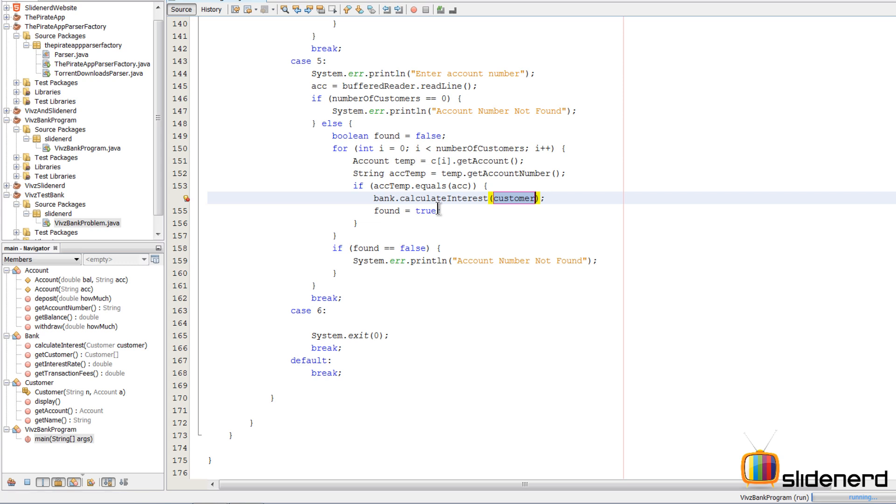
text(c[i])
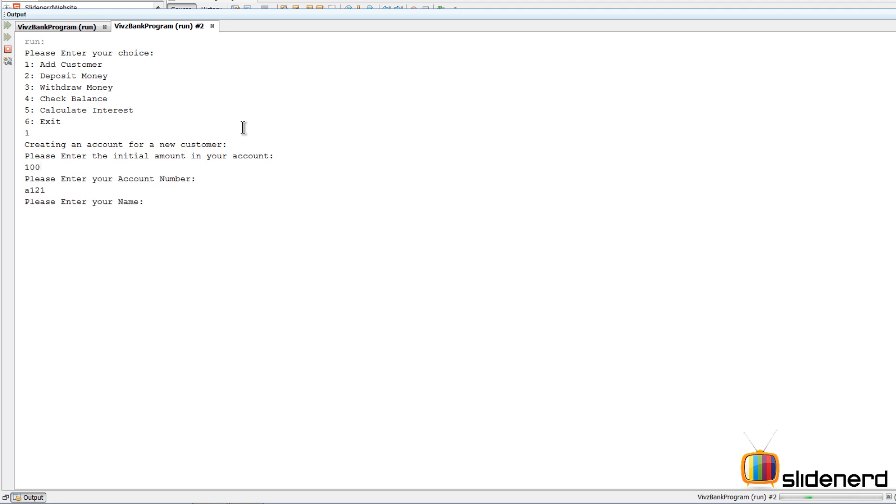
Rerun the console adding customers a121 (vivz, 100) and a122 (anky, 200).
text(vivz)
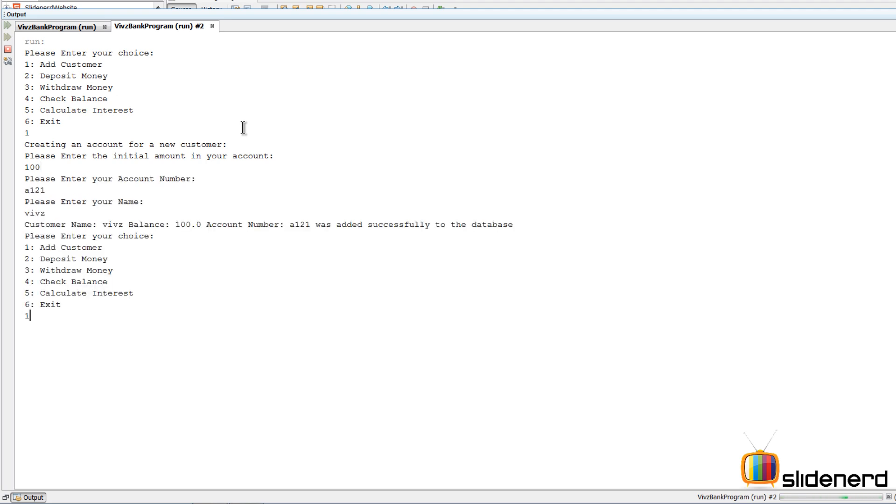
text(a122)
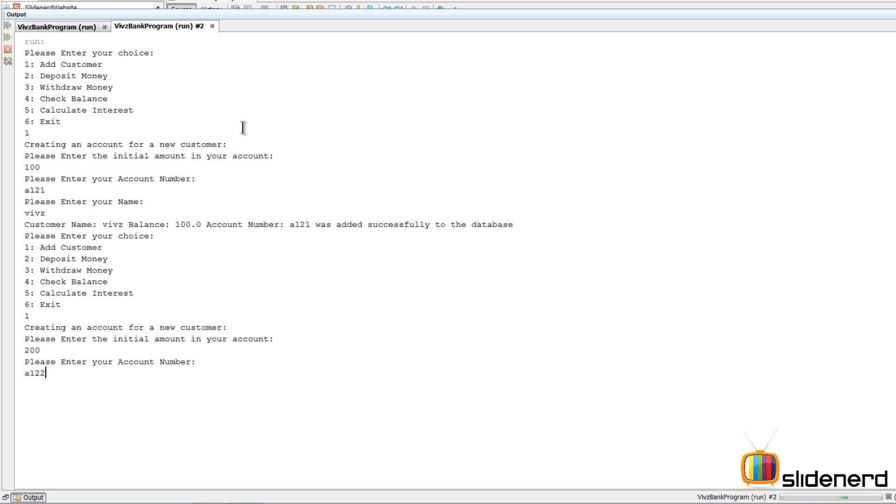
text(anky)
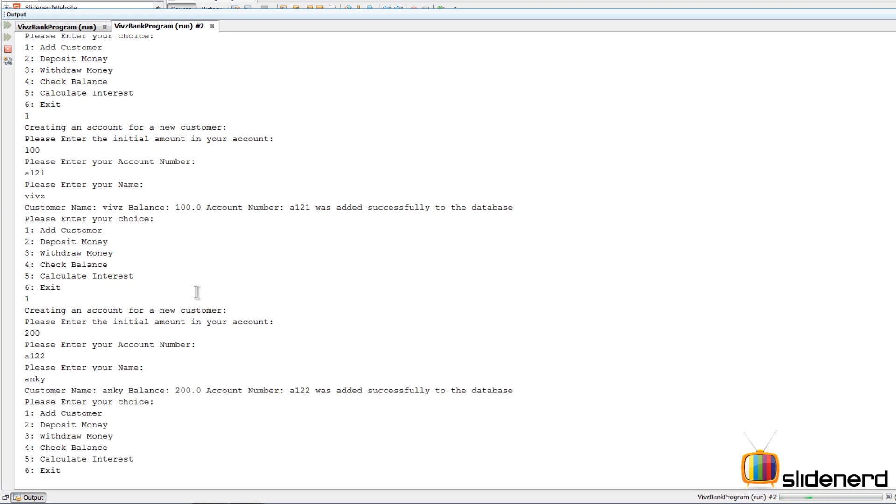
Calculate Interest on a122 (17.0) and a121 (8.5), then review the calculateInterest and Customer source.
text(5)
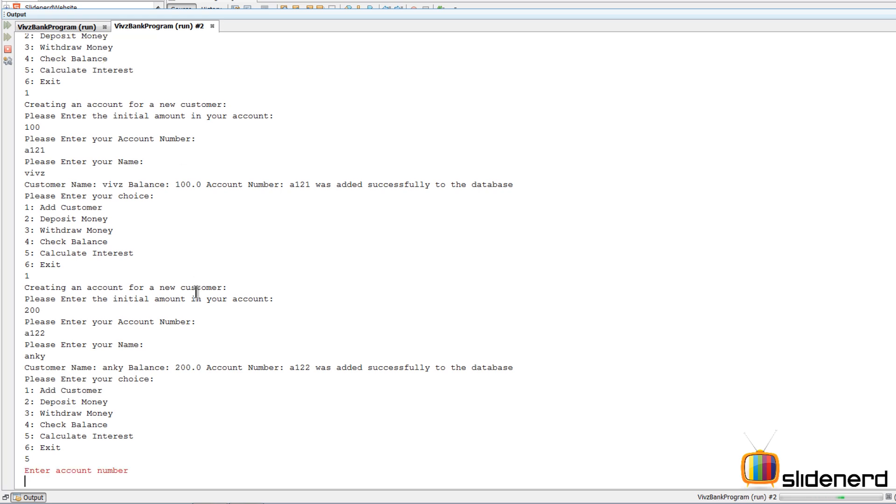
mouse_move(153, 345)
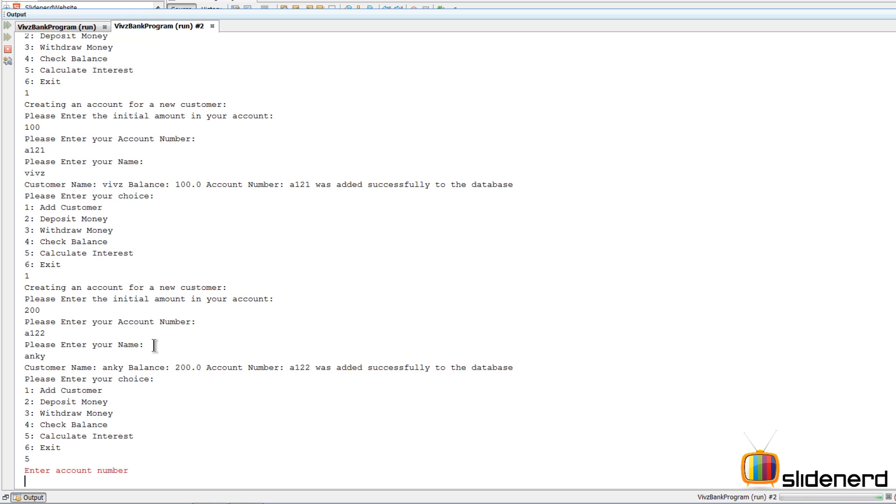
text(a122)
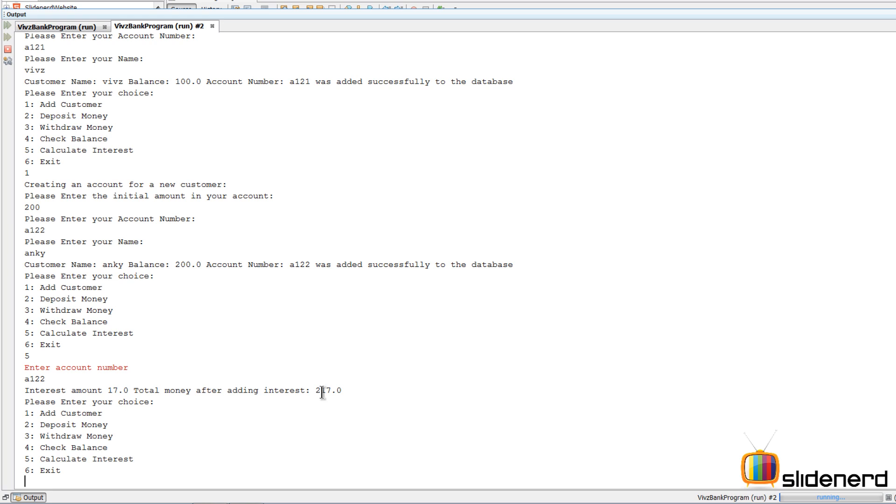
mouse_move(21, 213)
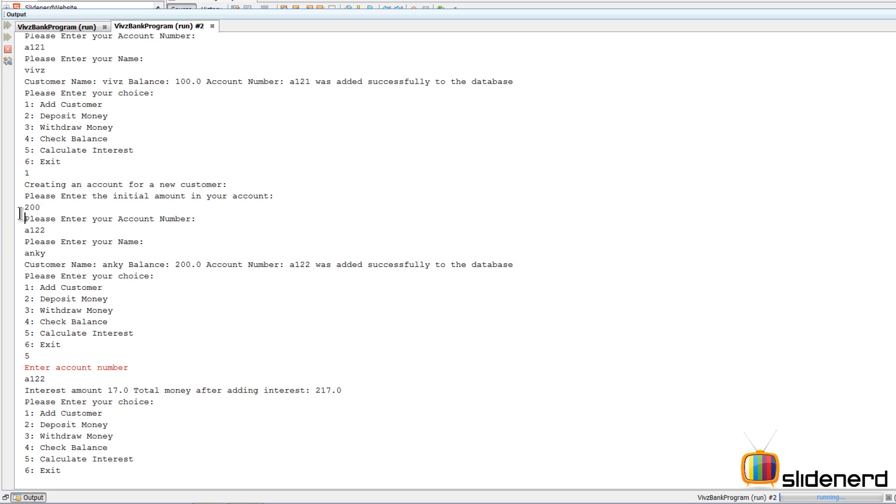
mouse_move(68, 219)
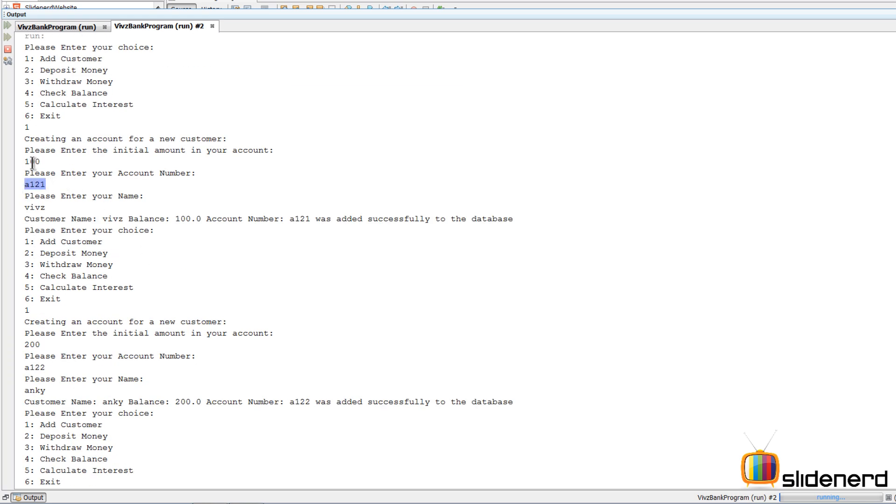
text(5)
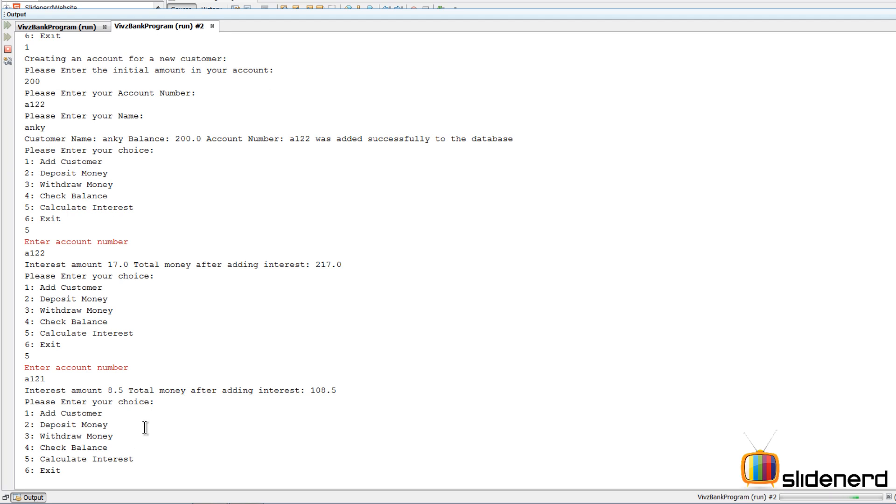
drag(25, 390, 129, 391)
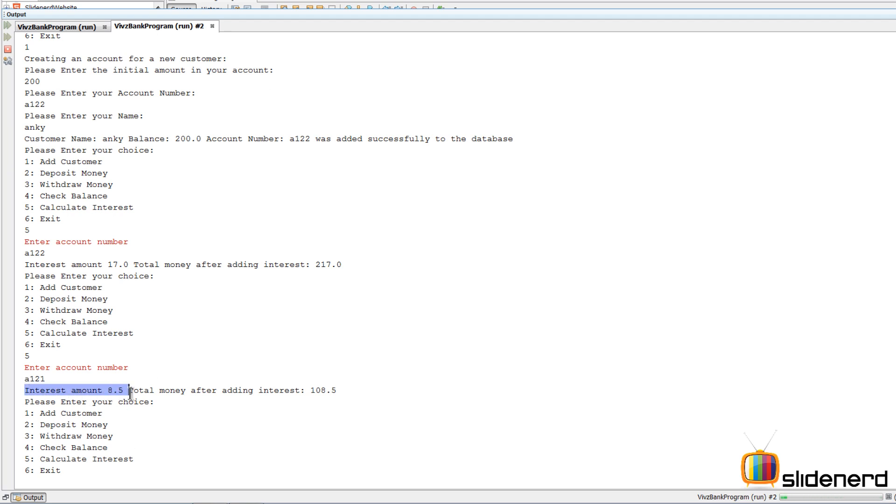
drag(129, 390, 337, 390)
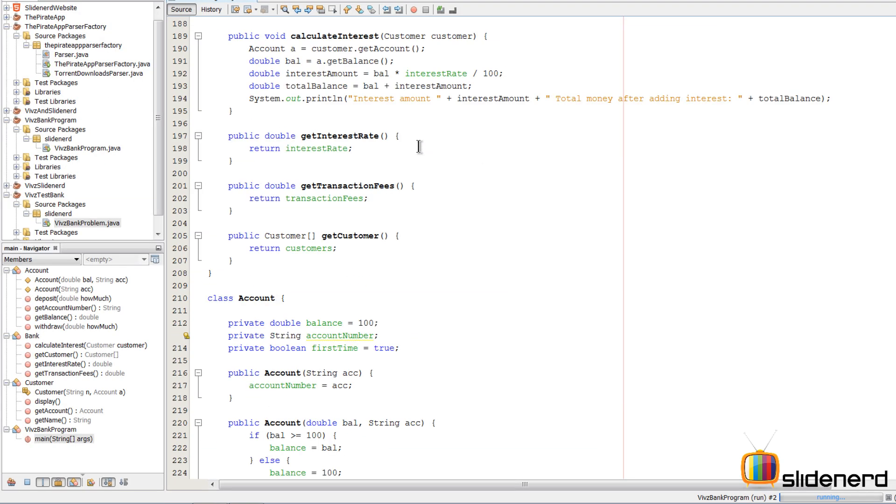
scroll(down, 3)
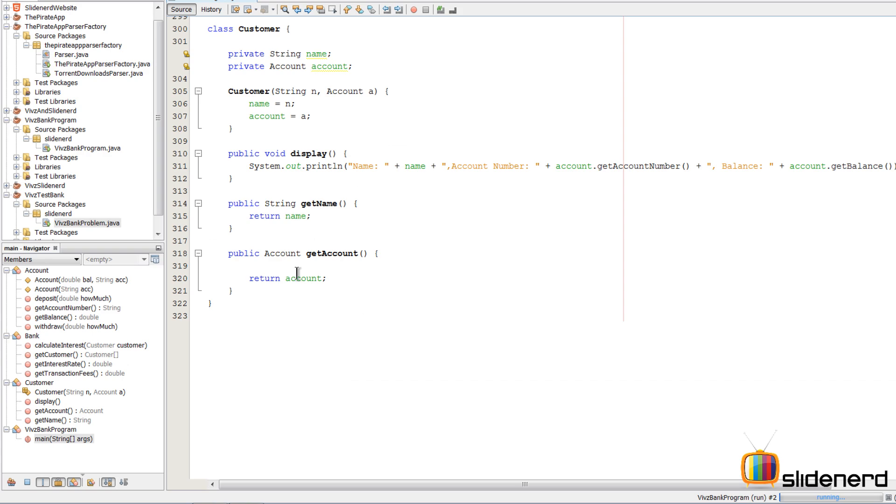